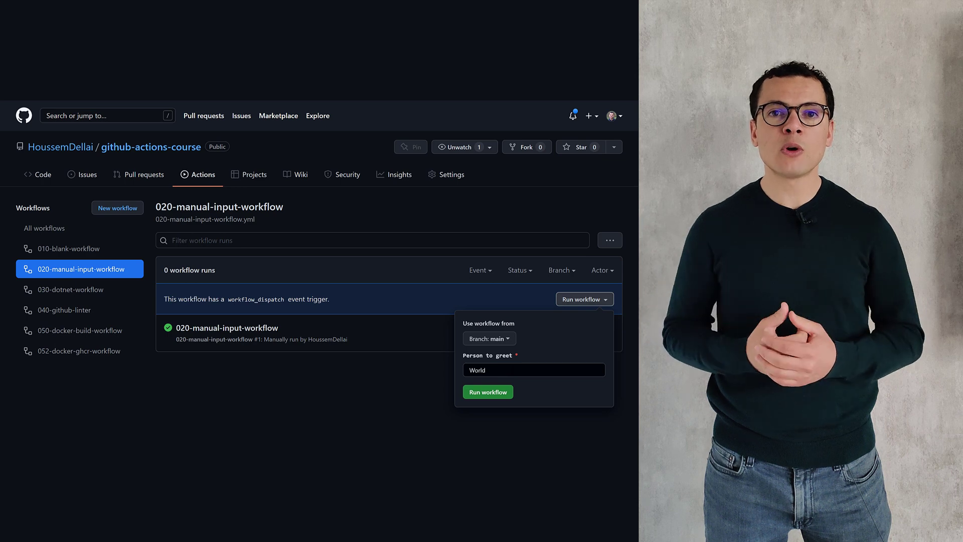
mouse_move(509, 392)
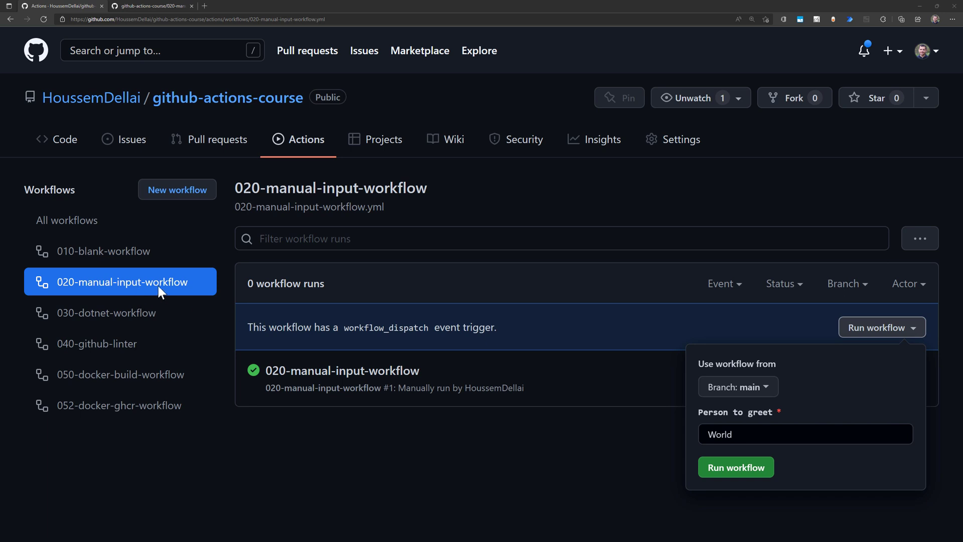
mouse_move(866, 338)
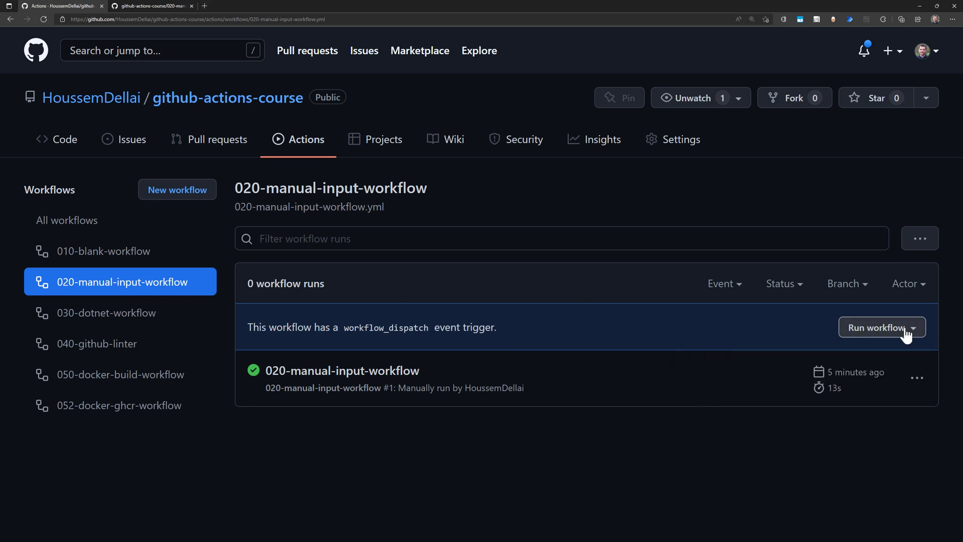
Step: Request a manual run of 020-manual-input-workflow keeping 'World' as the person to greet
click(880, 327)
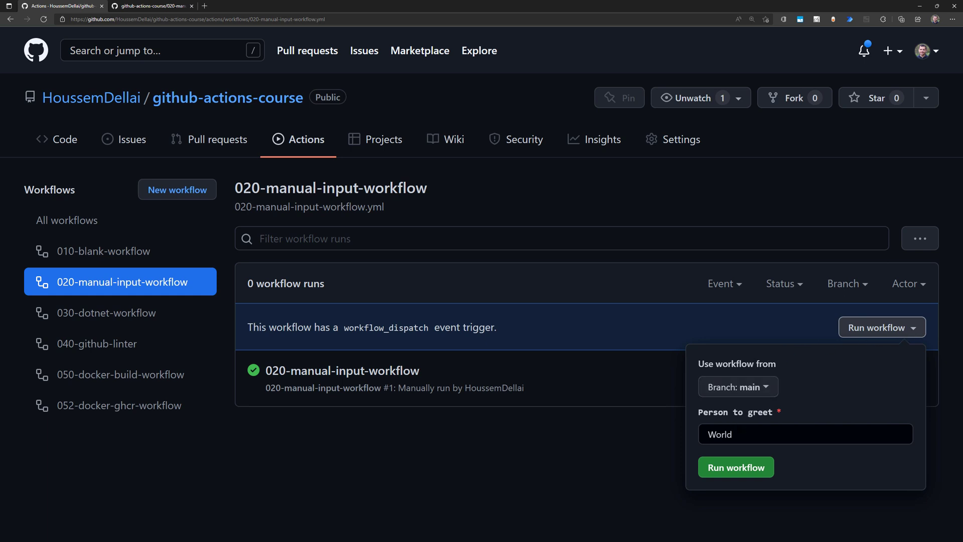
click(804, 434)
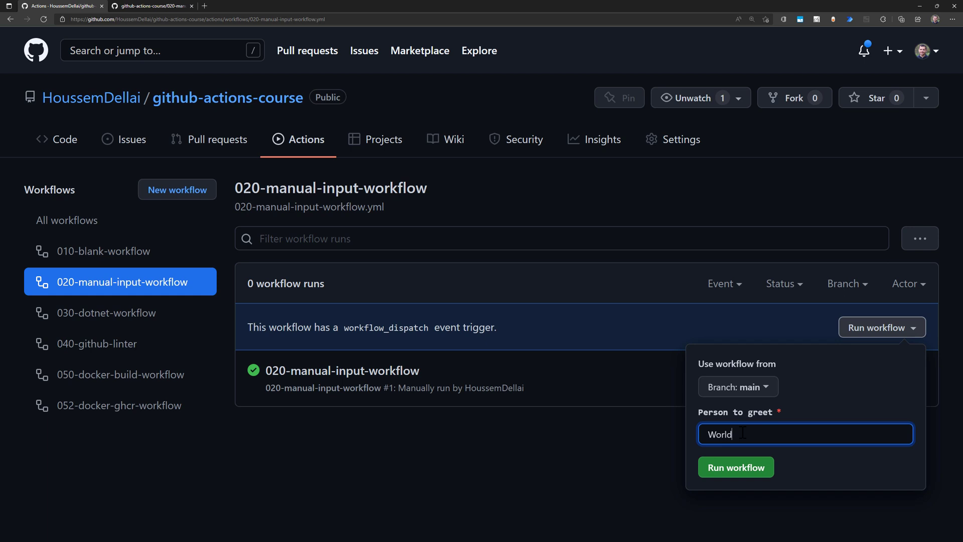
click(735, 466)
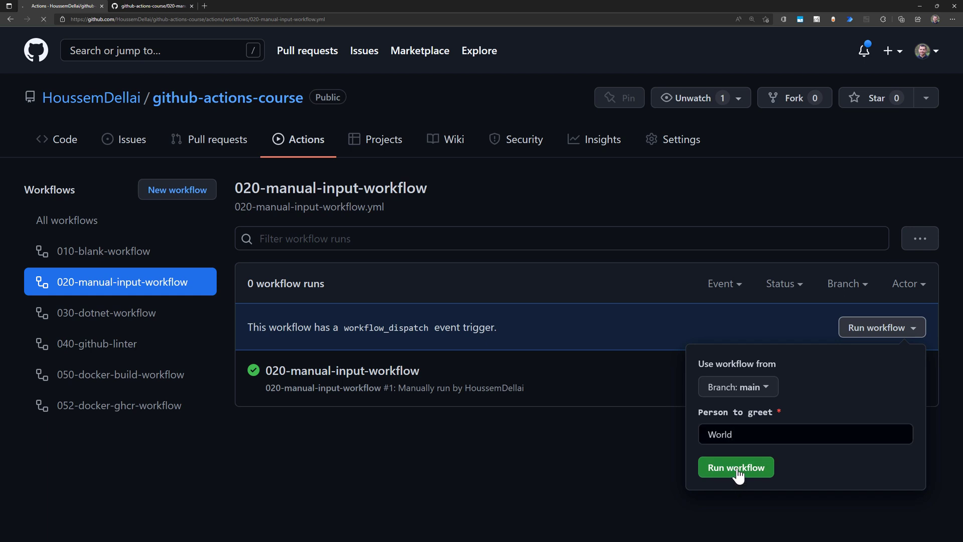
mouse_move(496, 474)
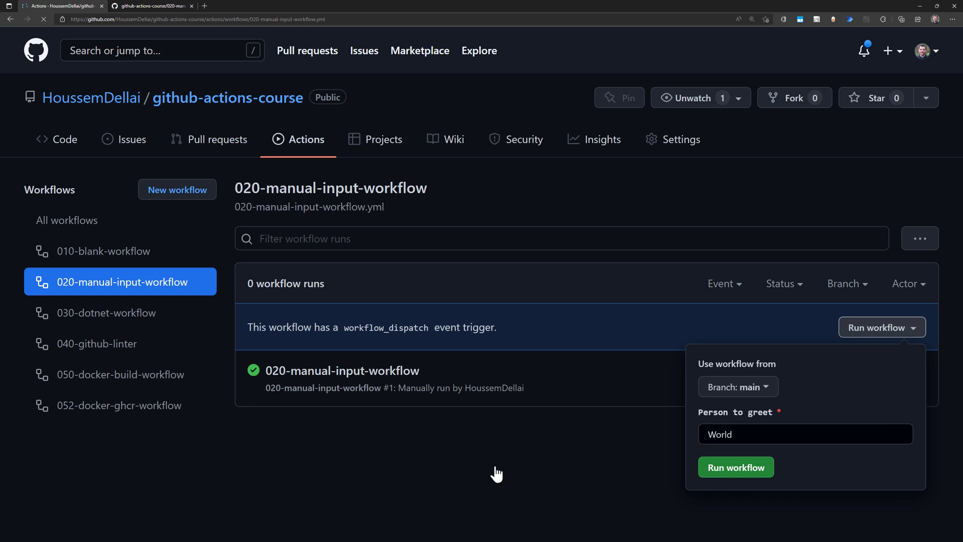
click(735, 466)
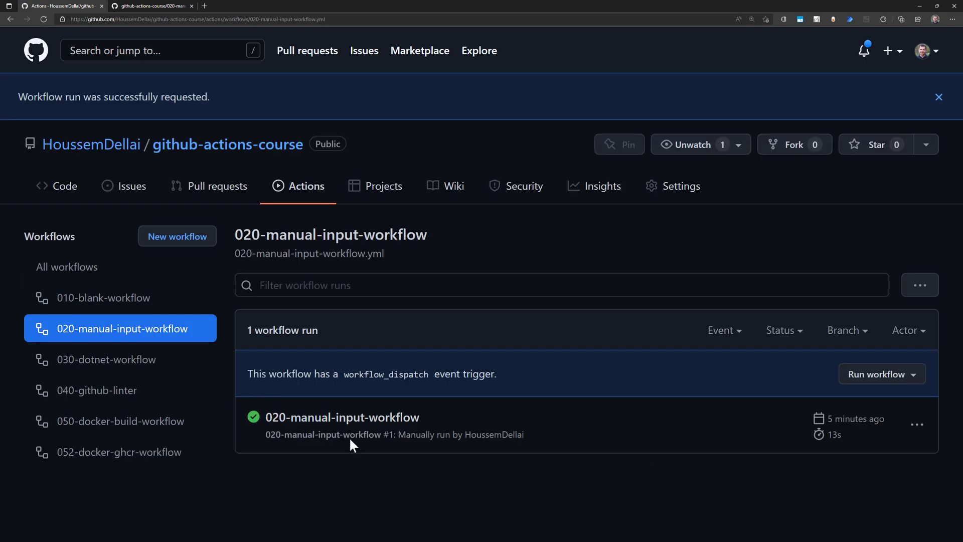
mouse_move(336, 467)
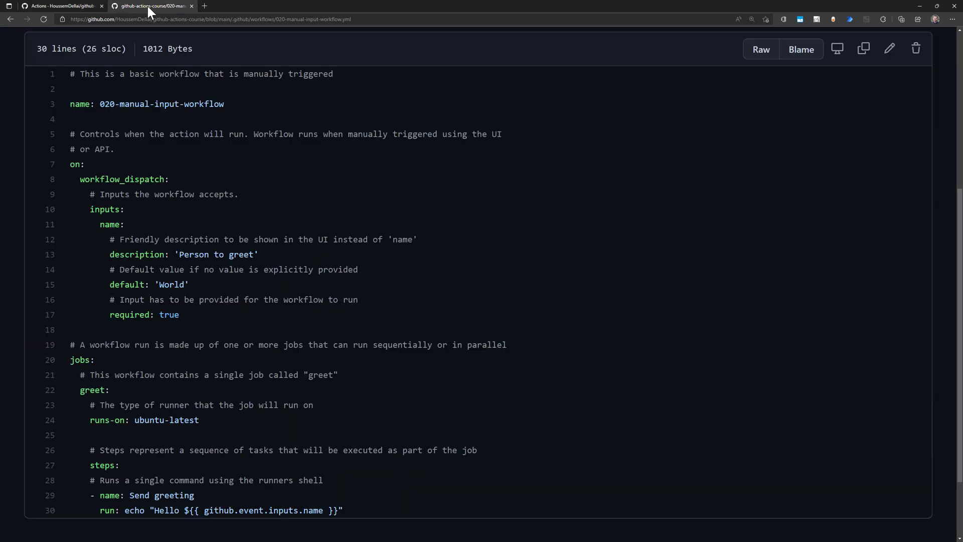
mouse_move(171, 127)
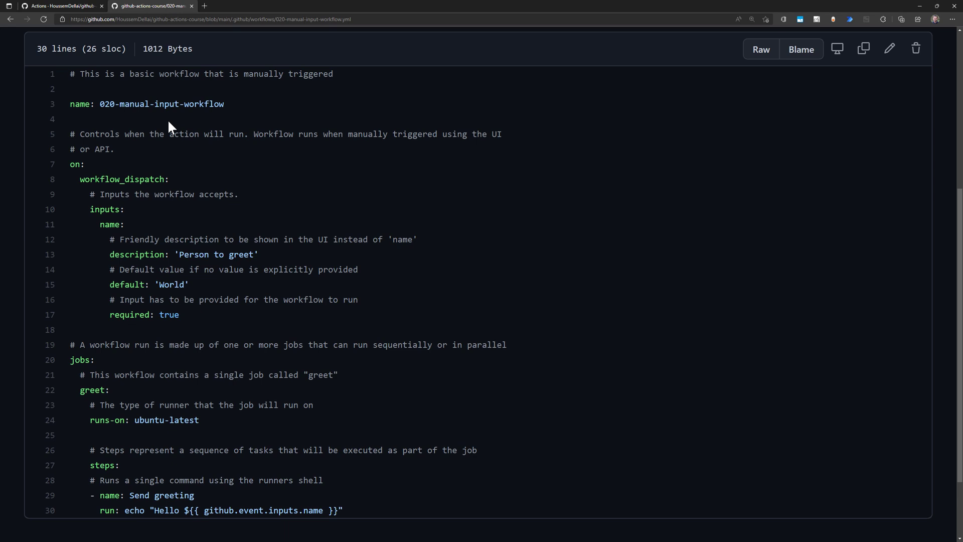
mouse_move(168, 122)
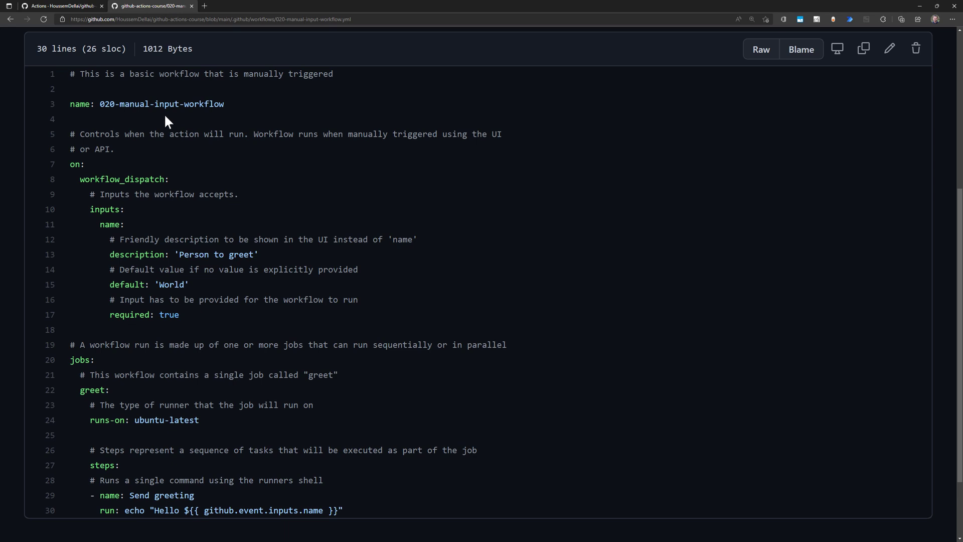
mouse_move(190, 141)
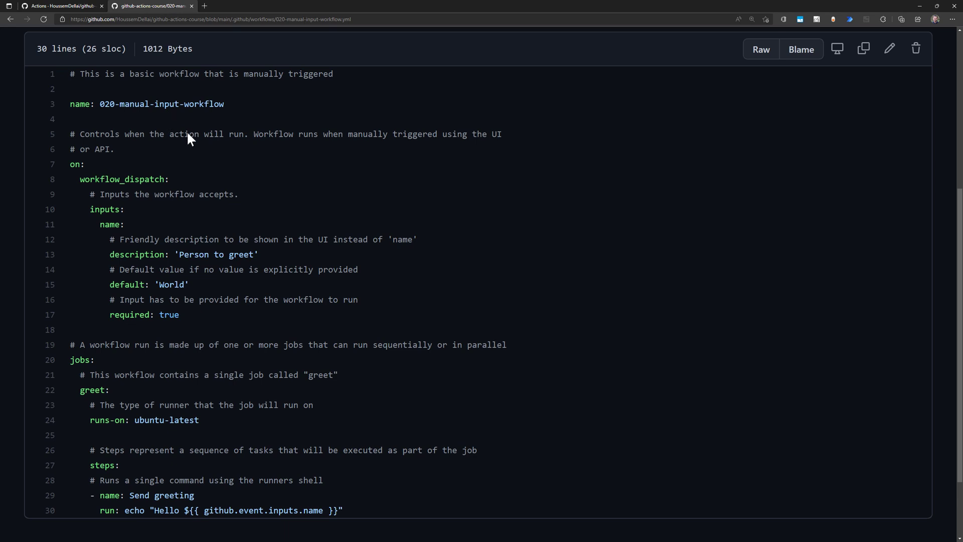
mouse_move(82, 176)
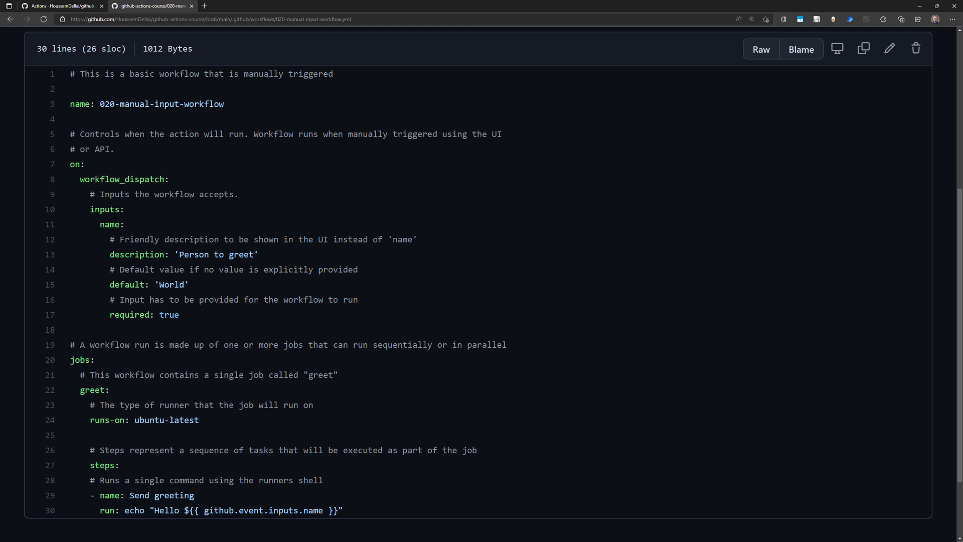
Step: Highlight the name input's description and 'World' default lines in the workflow YAML
double_click(107, 209)
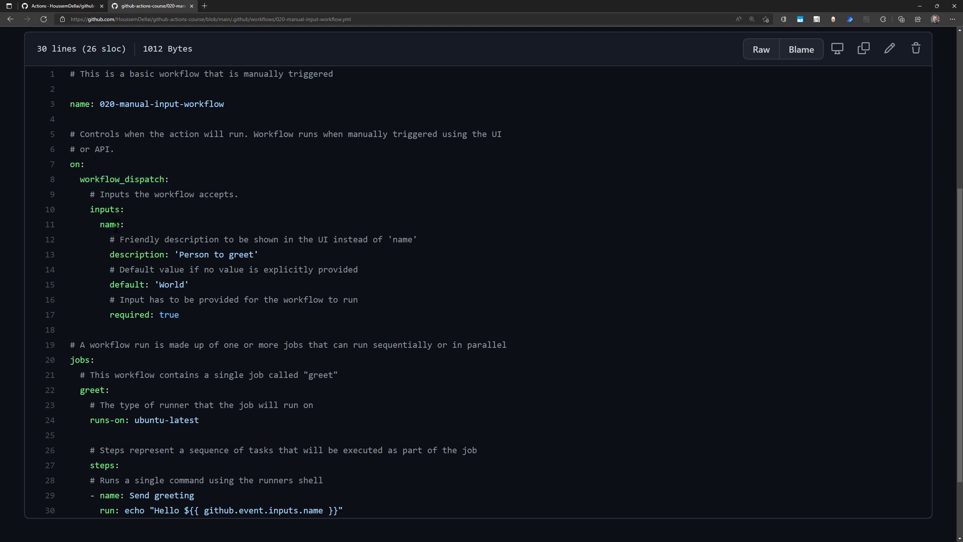
double_click(109, 223)
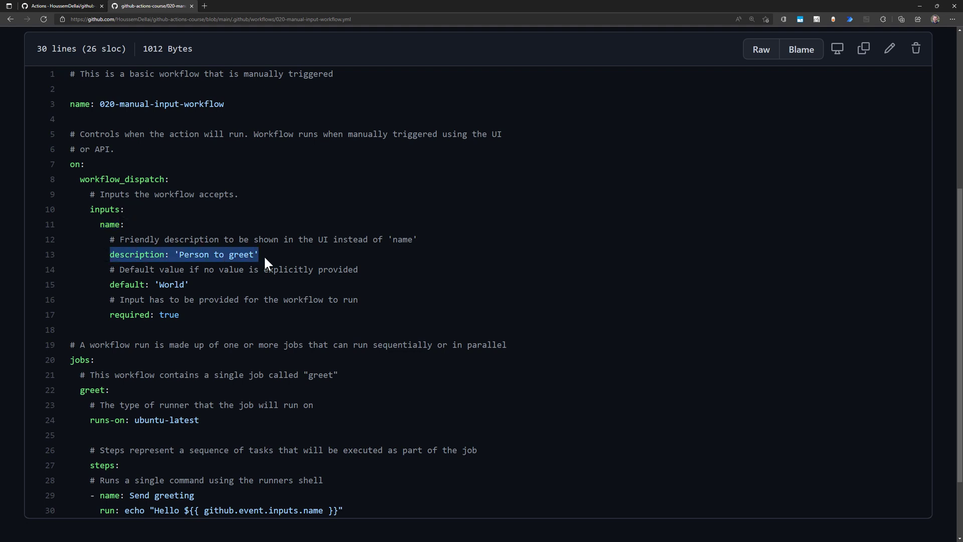
mouse_move(242, 265)
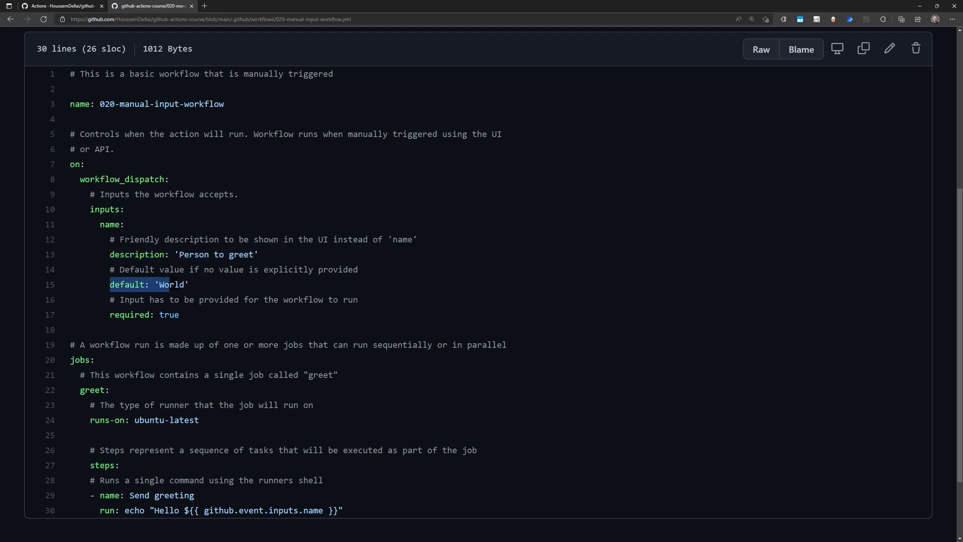
double_click(173, 283)
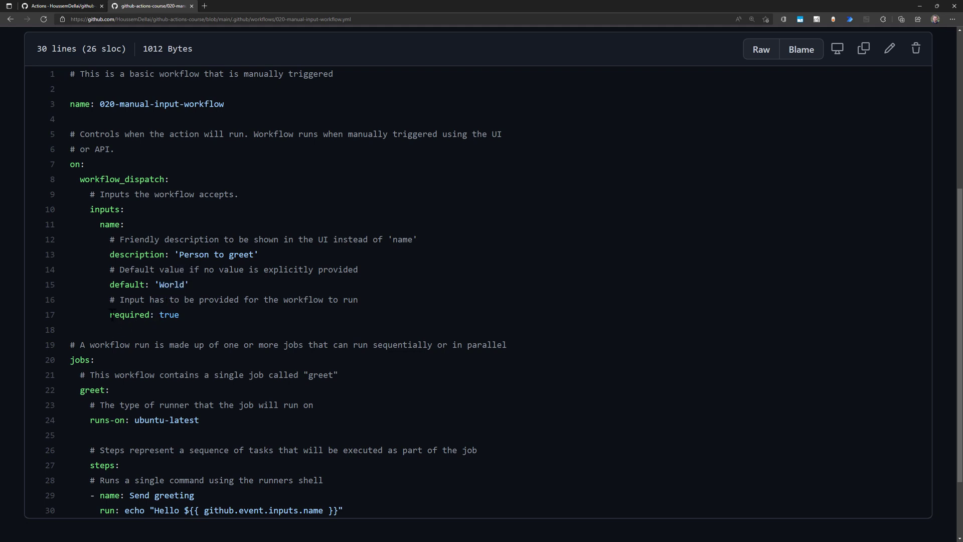
Step: Highlight the required: true setting and the jobs section of the YAML
double_click(143, 314)
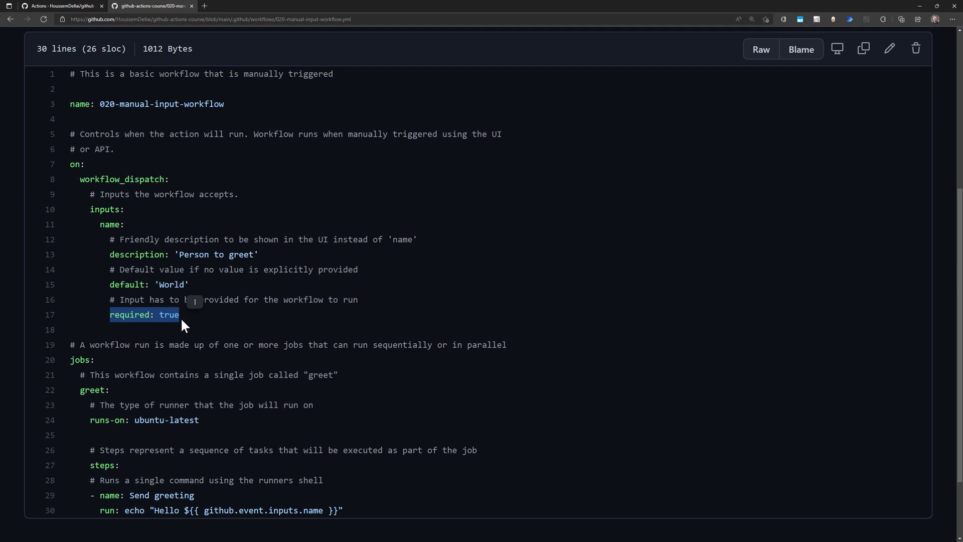
double_click(171, 284)
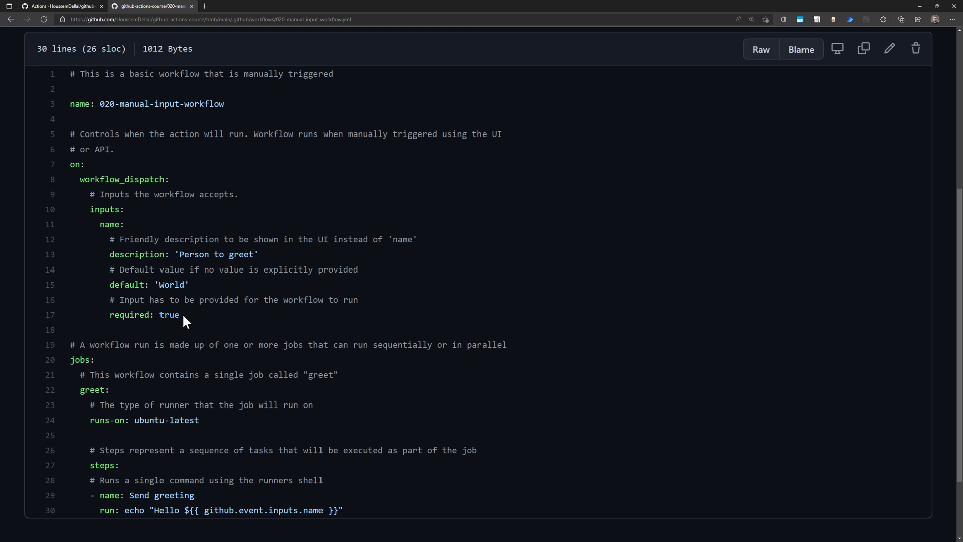
double_click(104, 210)
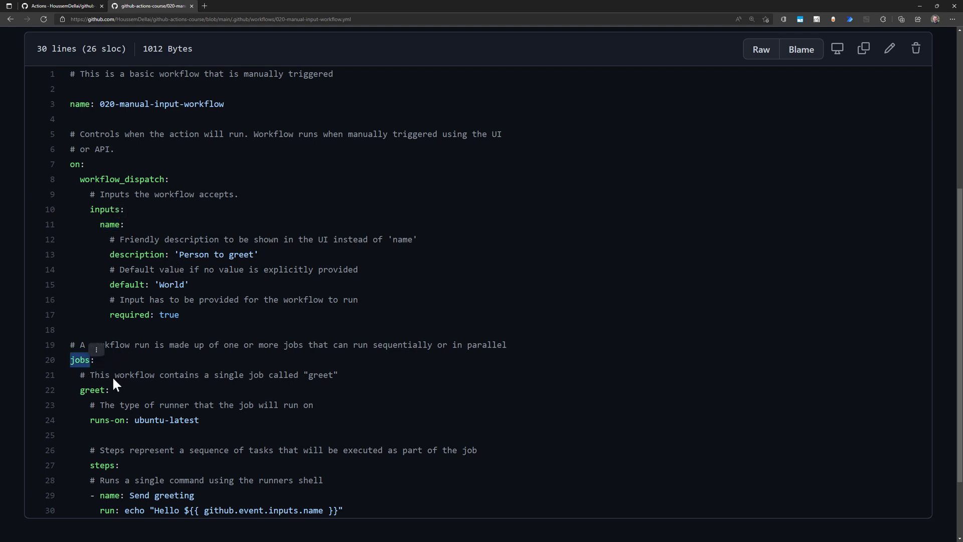
Step: Highlight the greet job name and the inputs name reference in the echo command
scroll(down, 3)
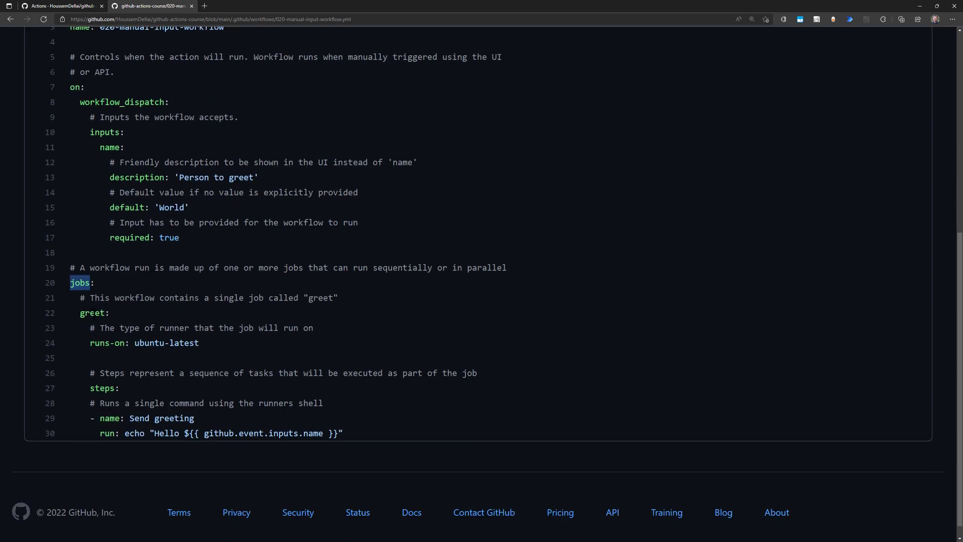
scroll(up, 3)
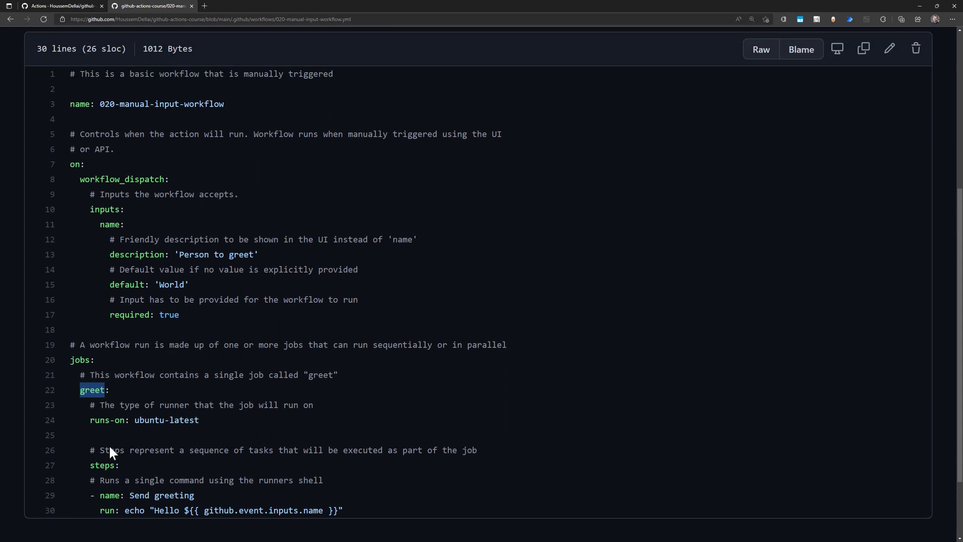
double_click(103, 464)
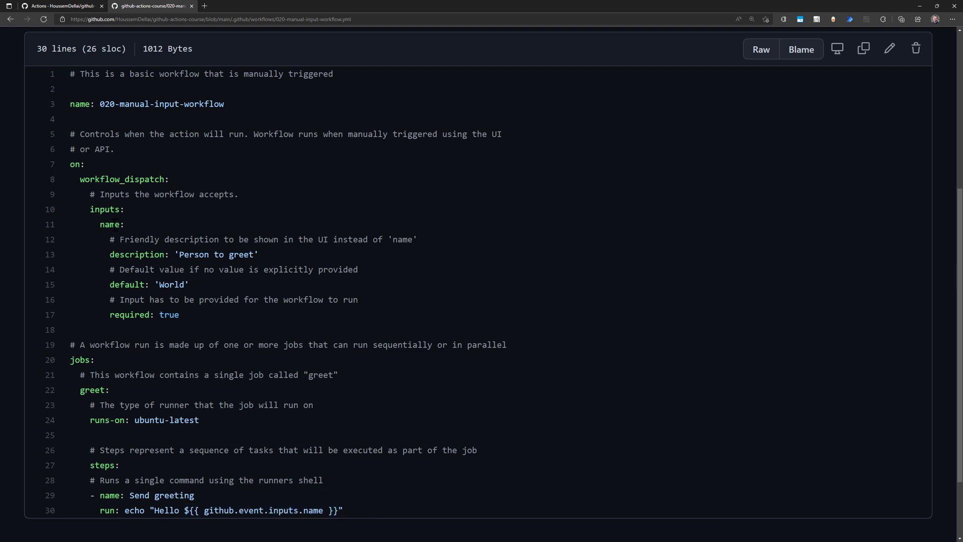
double_click(110, 223)
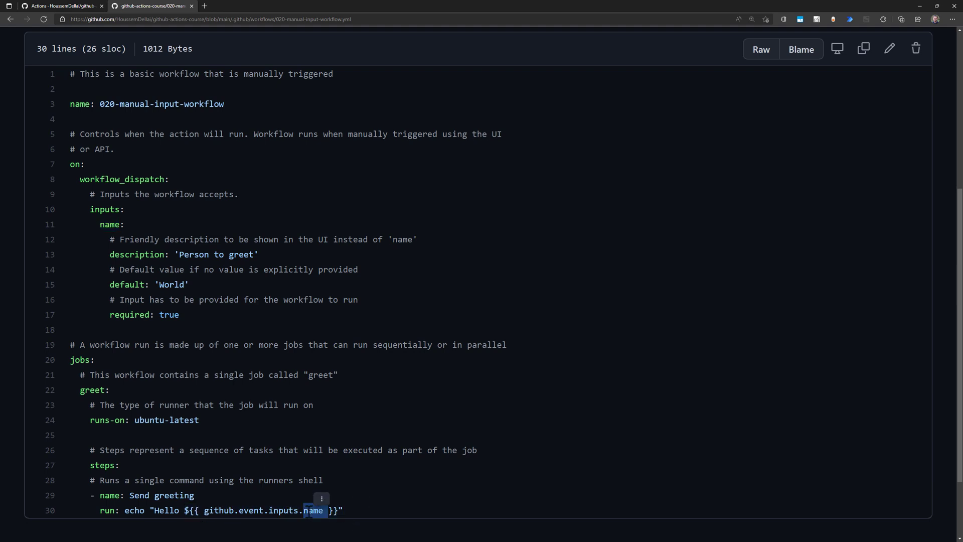
mouse_move(229, 428)
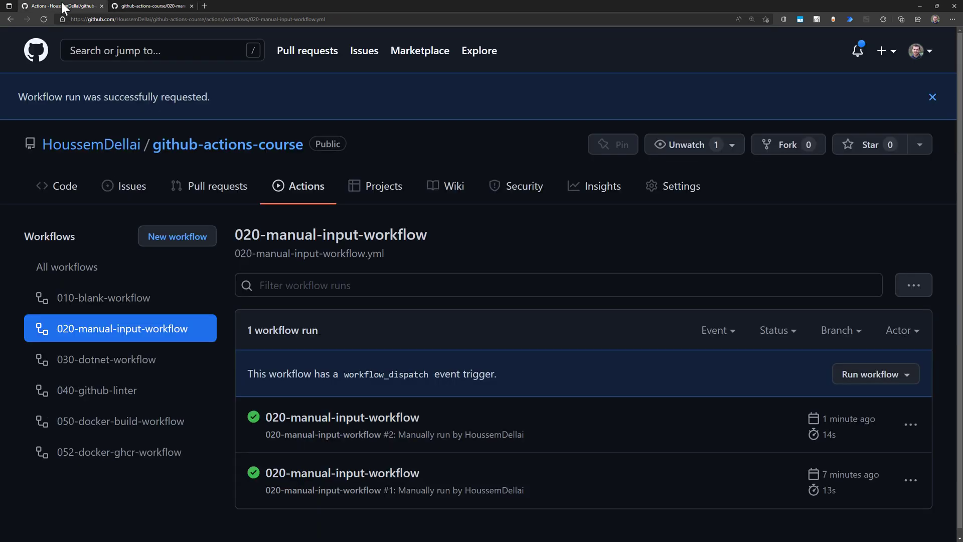
Step: View run #2's greet job log and highlight its Hello World output line
click(342, 418)
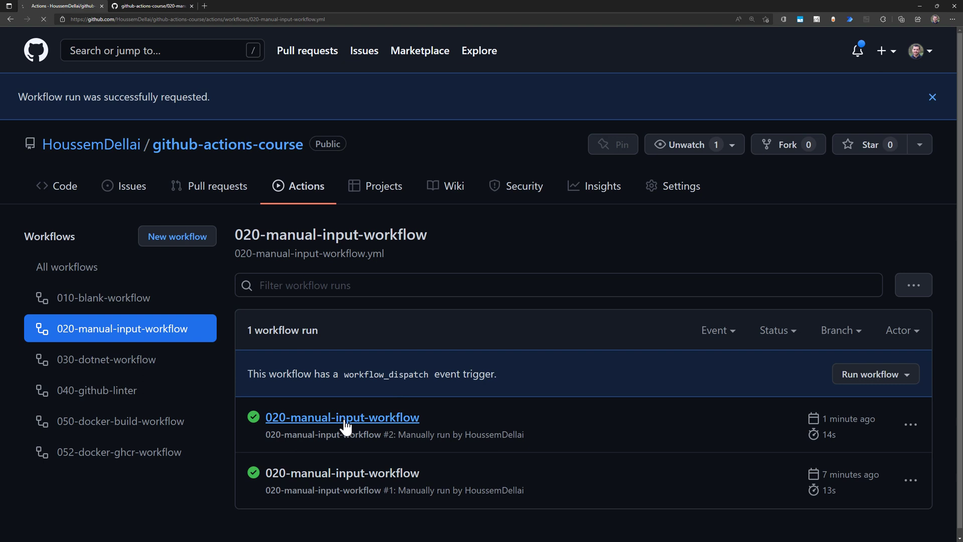
click(341, 417)
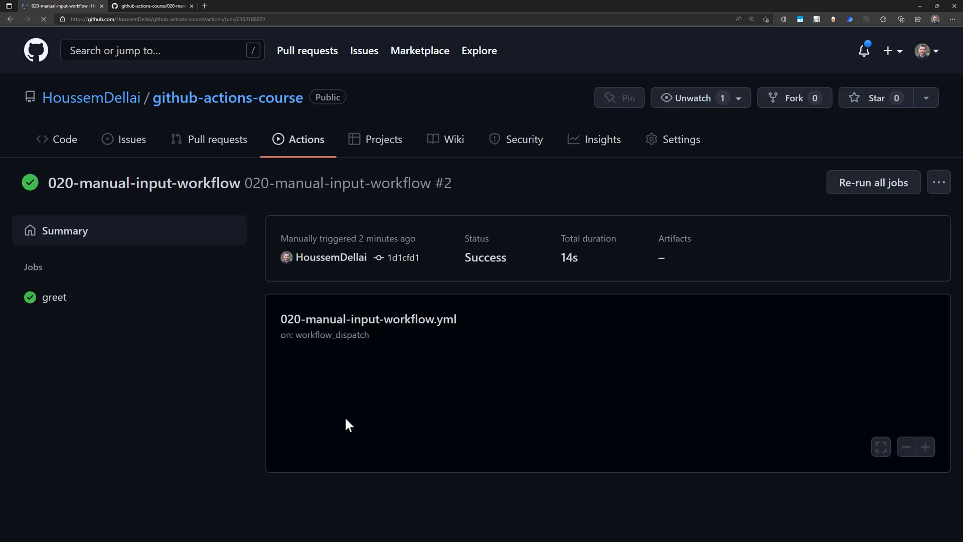
mouse_move(337, 410)
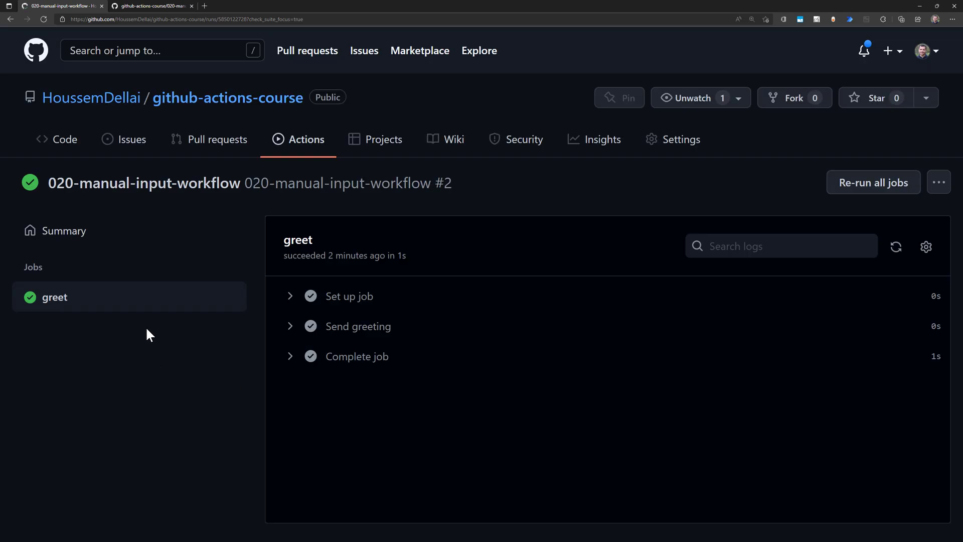
mouse_move(292, 333)
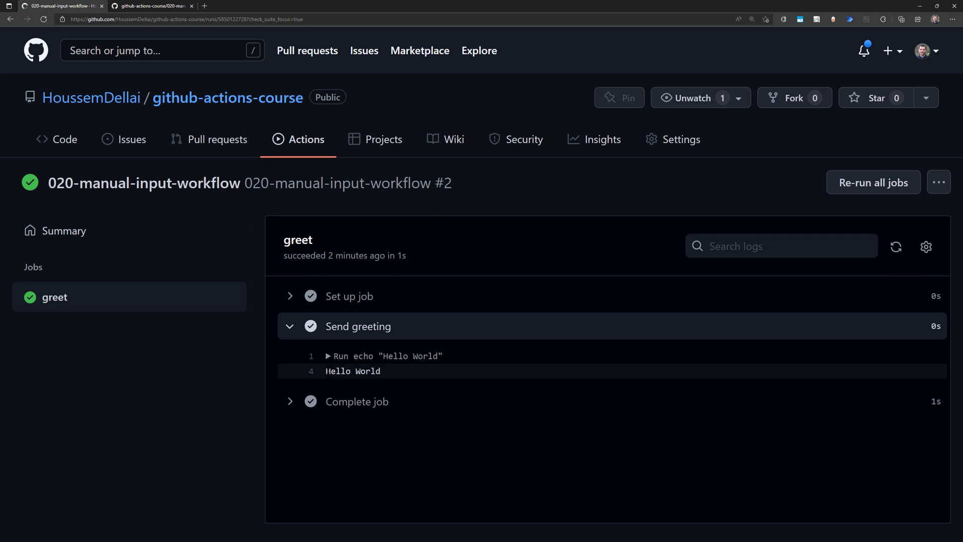
double_click(368, 371)
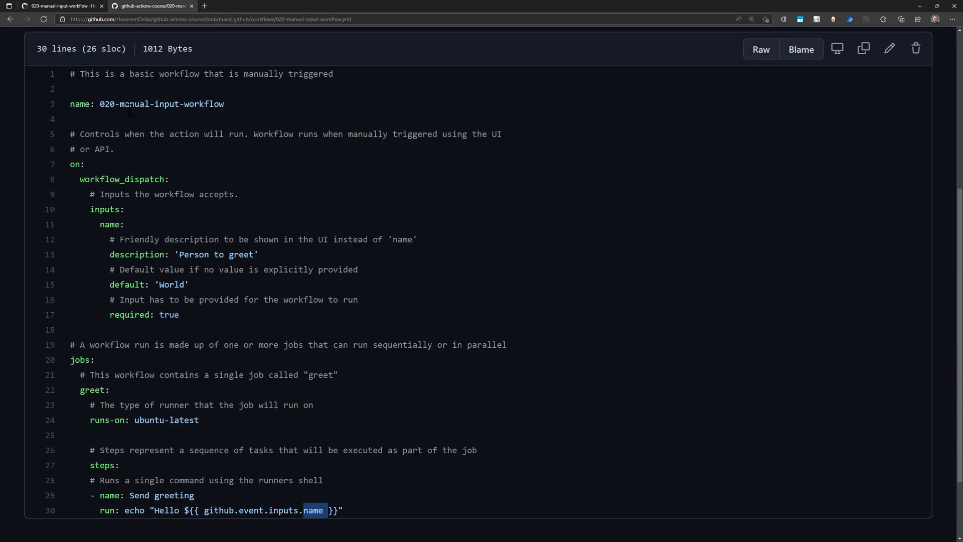
Step: Start creating a new workflow from the repository's Actions page
scroll(up, 3)
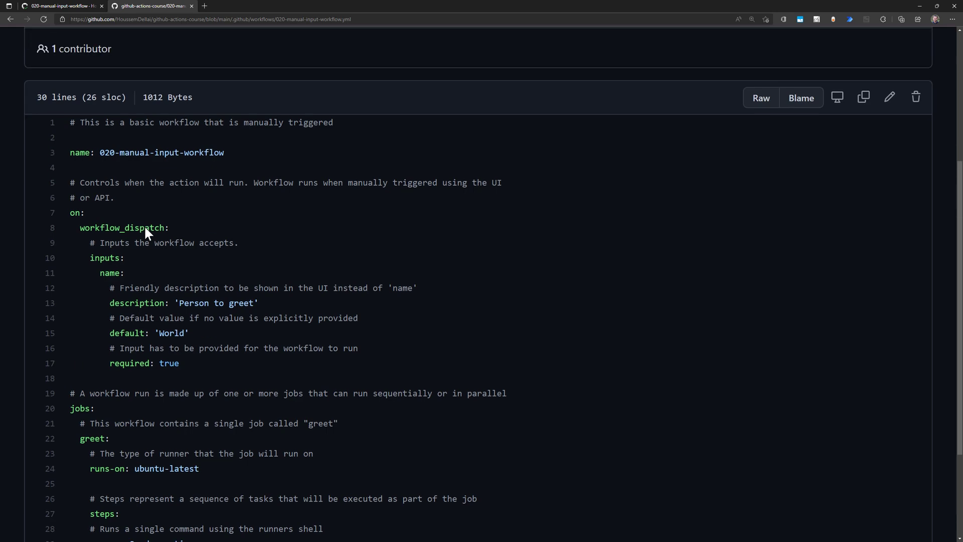
scroll(up, 3)
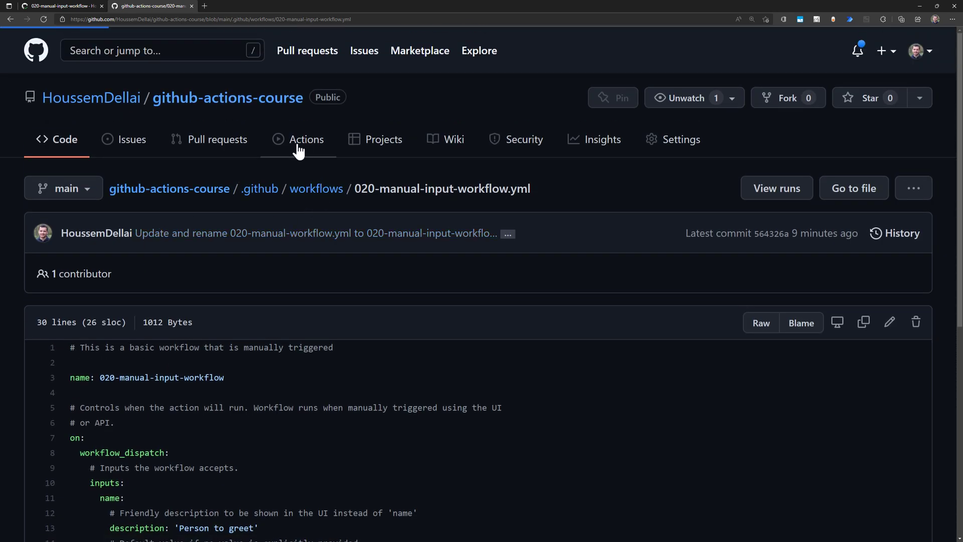
click(306, 139)
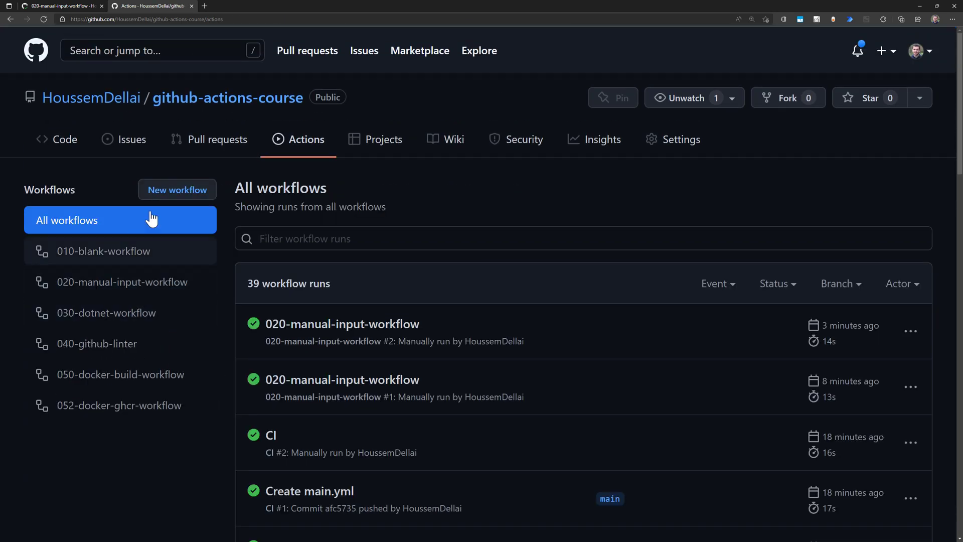
click(176, 189)
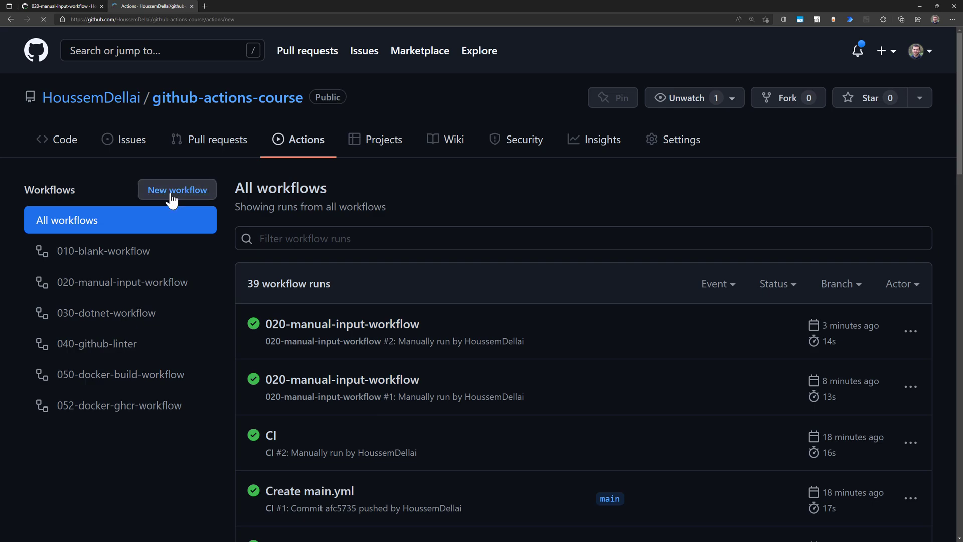
click(176, 189)
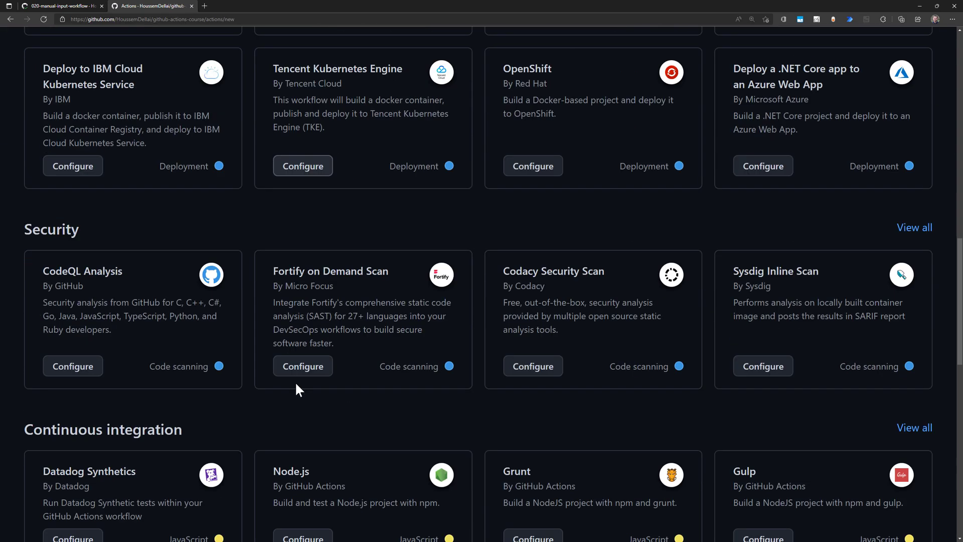
Step: Choose Configure on the Manual workflow template under Automation
scroll(down, 3)
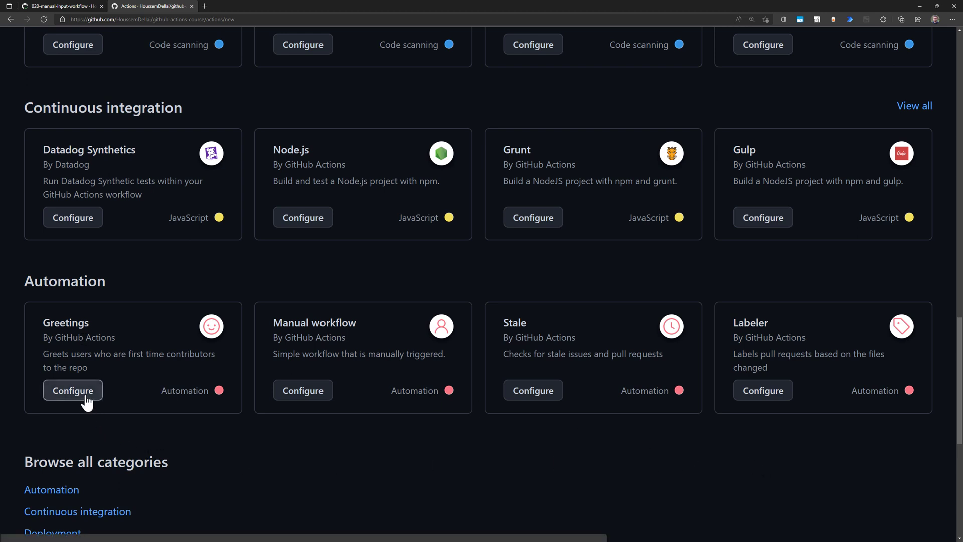
click(302, 390)
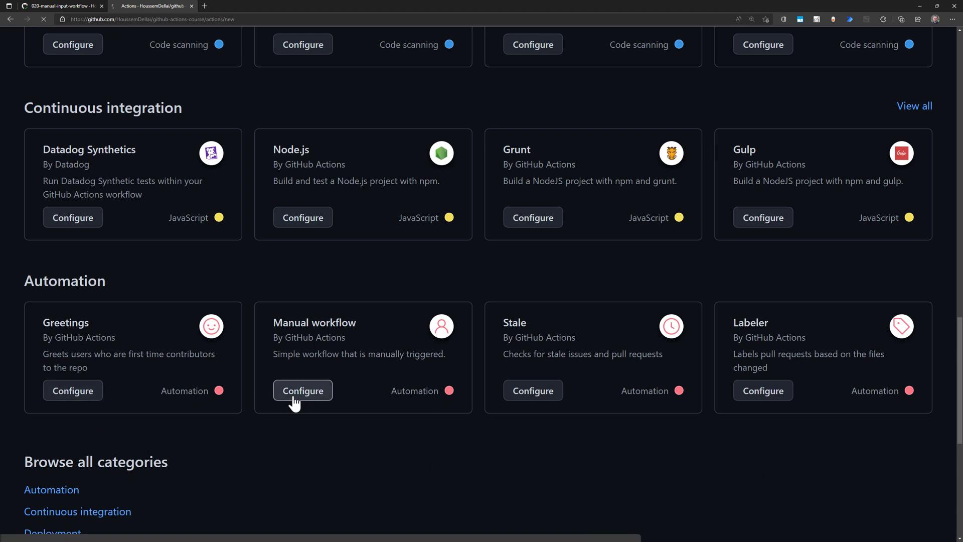
click(302, 390)
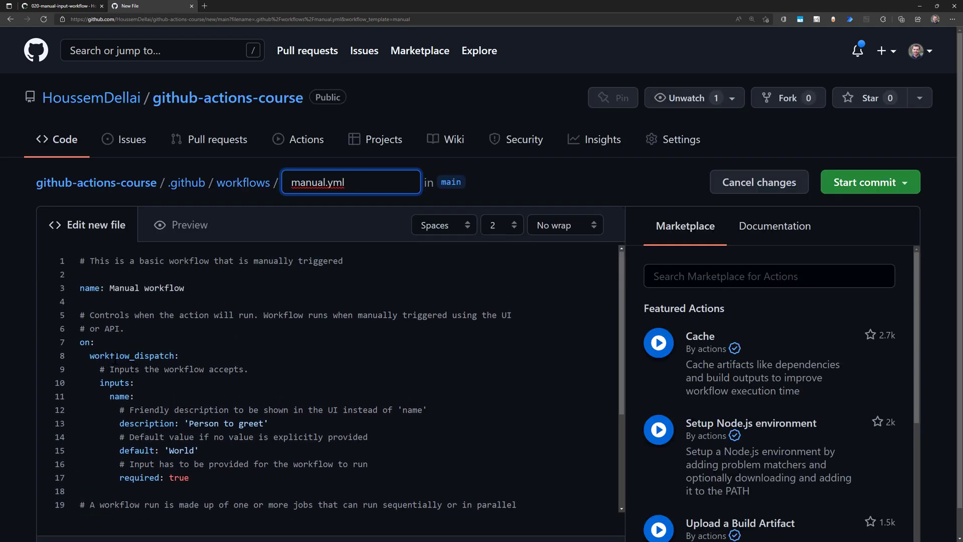
Step: Scroll the new manual.yml template down to its greet job section
scroll(down, 3)
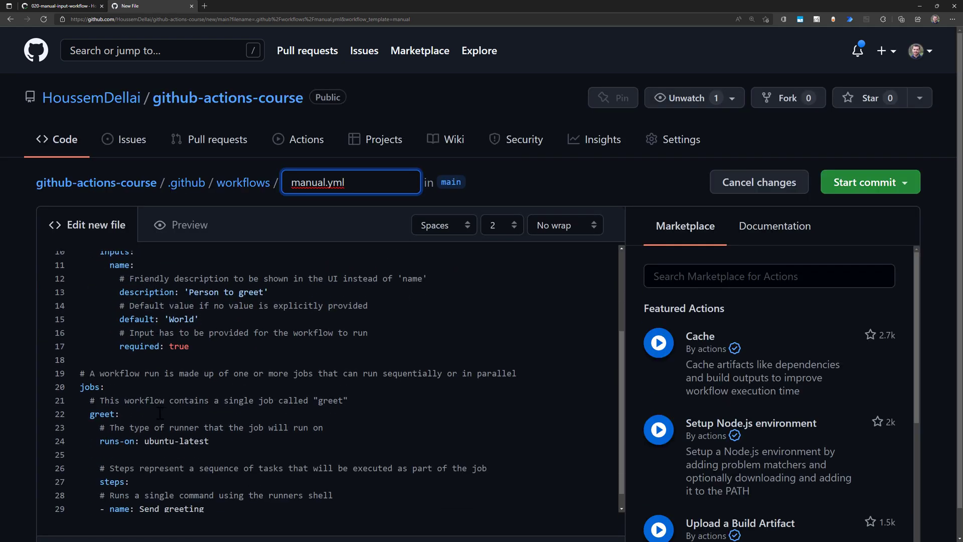